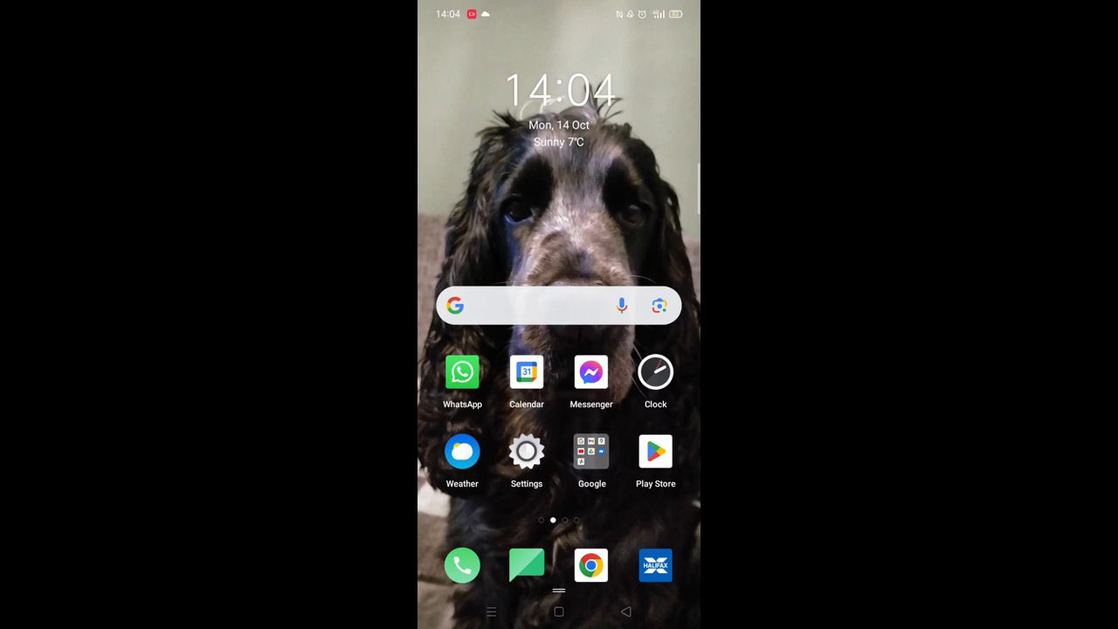
Launch the Play Store from the home screen icon.
left_click(655, 450)
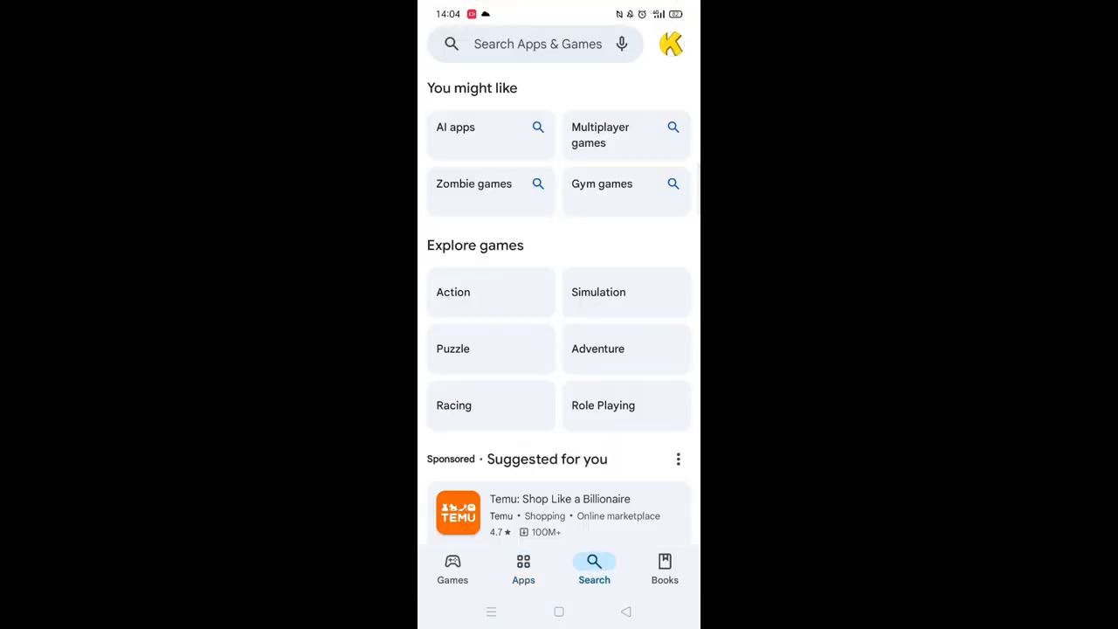
Search the store for 'ring' and pick the 'ring doorbell app' suggestion.
left_click(538, 43)
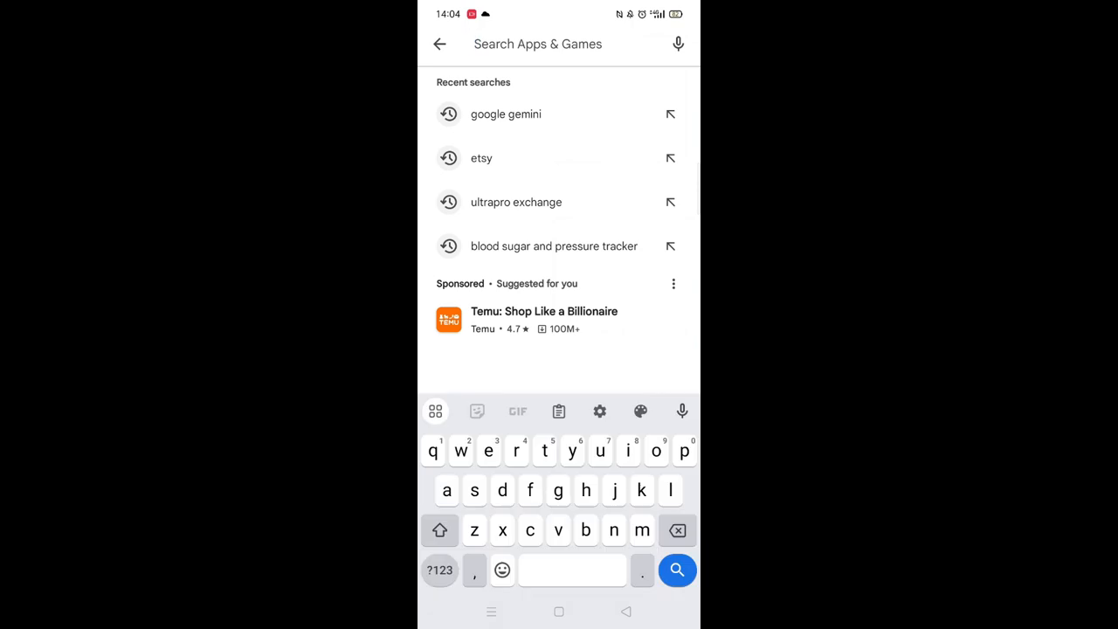
type("rin")
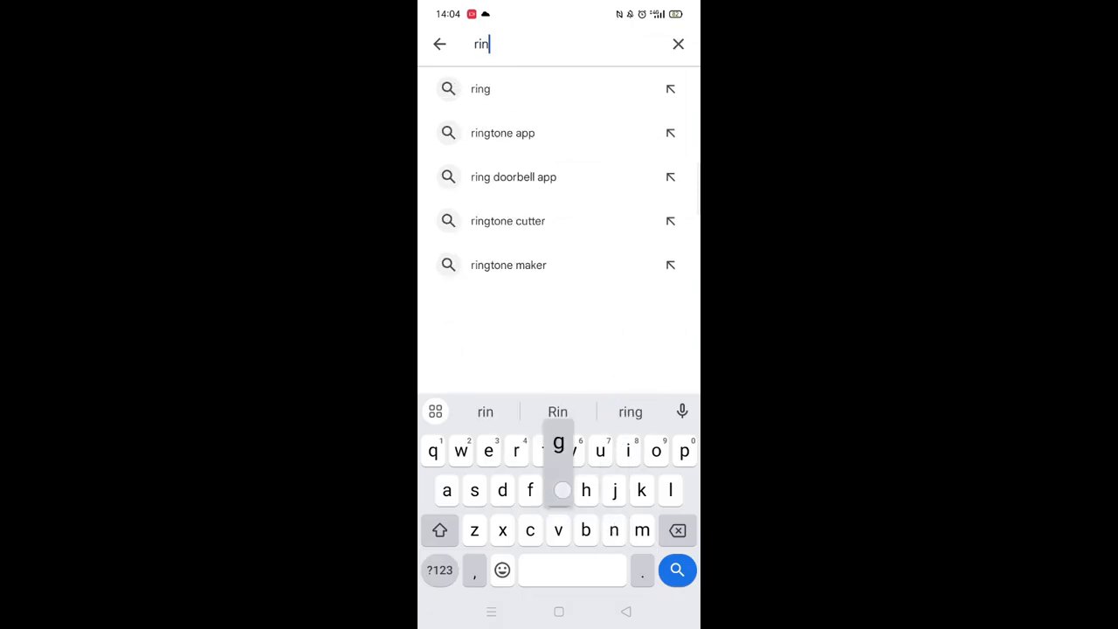
type("g")
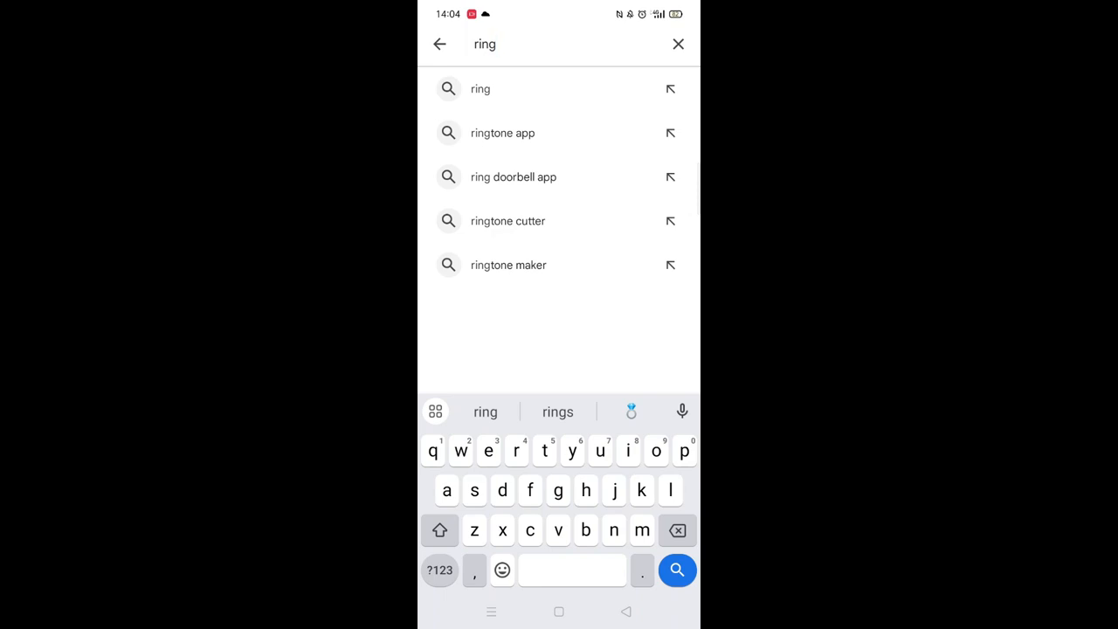
left_click(513, 176)
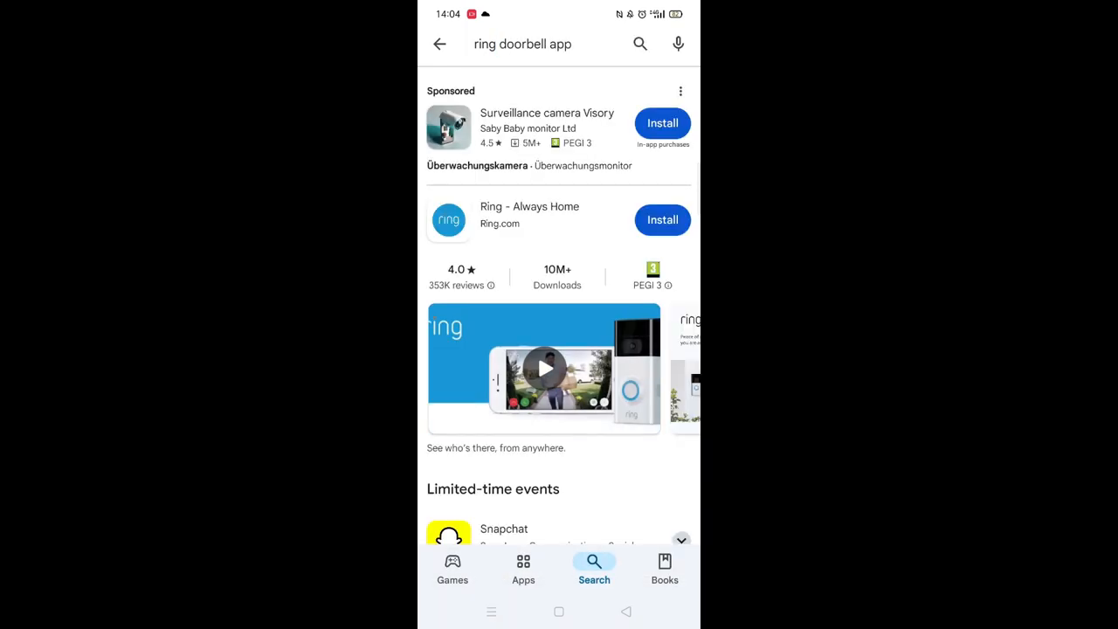
View the Ring - Always Home listing and browse down to its reviews.
left_click(529, 215)
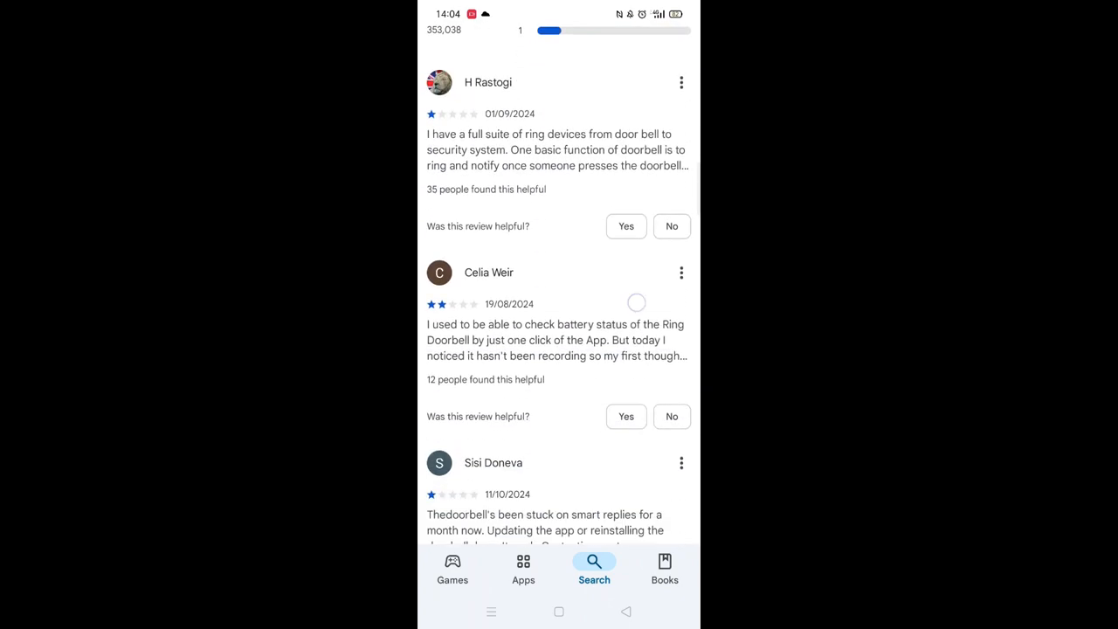
scroll("down", 3)
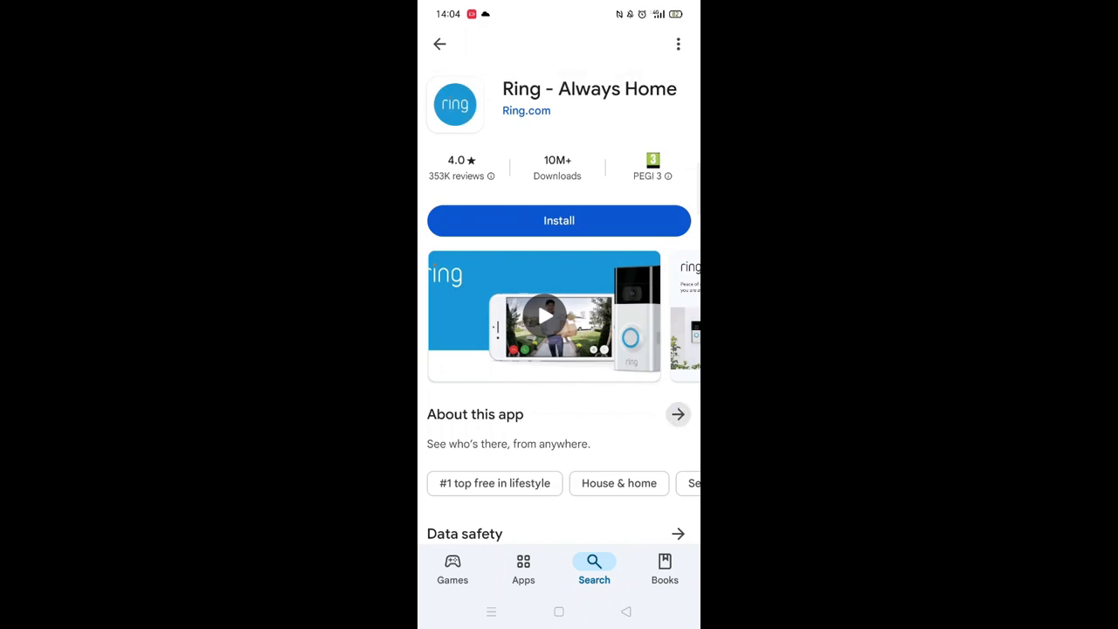
left_click(678, 414)
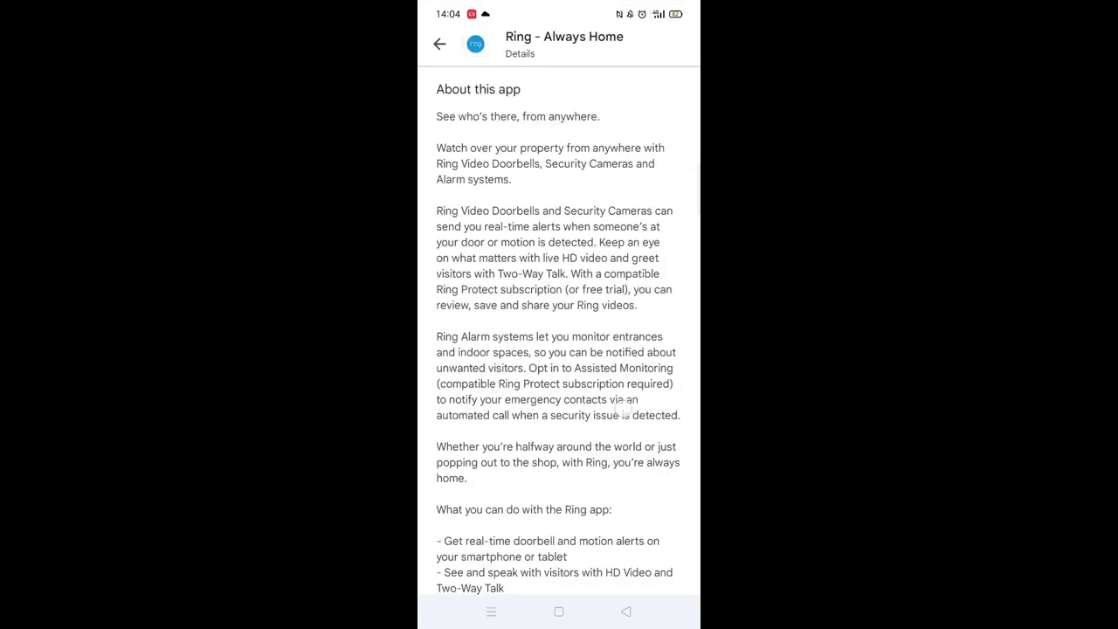
scroll("down", 3)
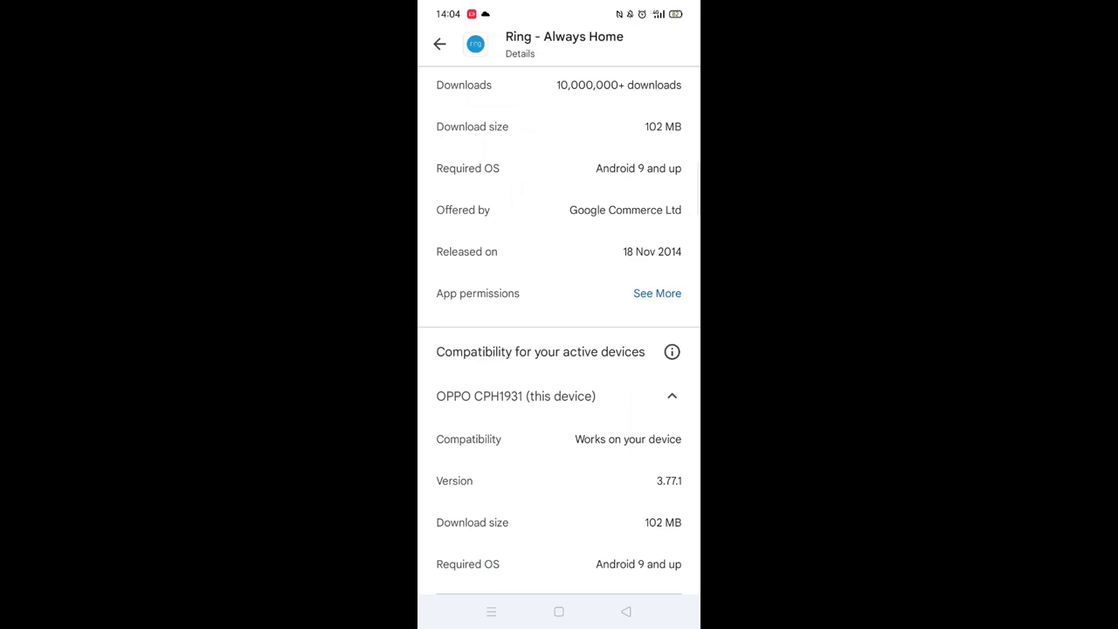
left_click(671, 351)
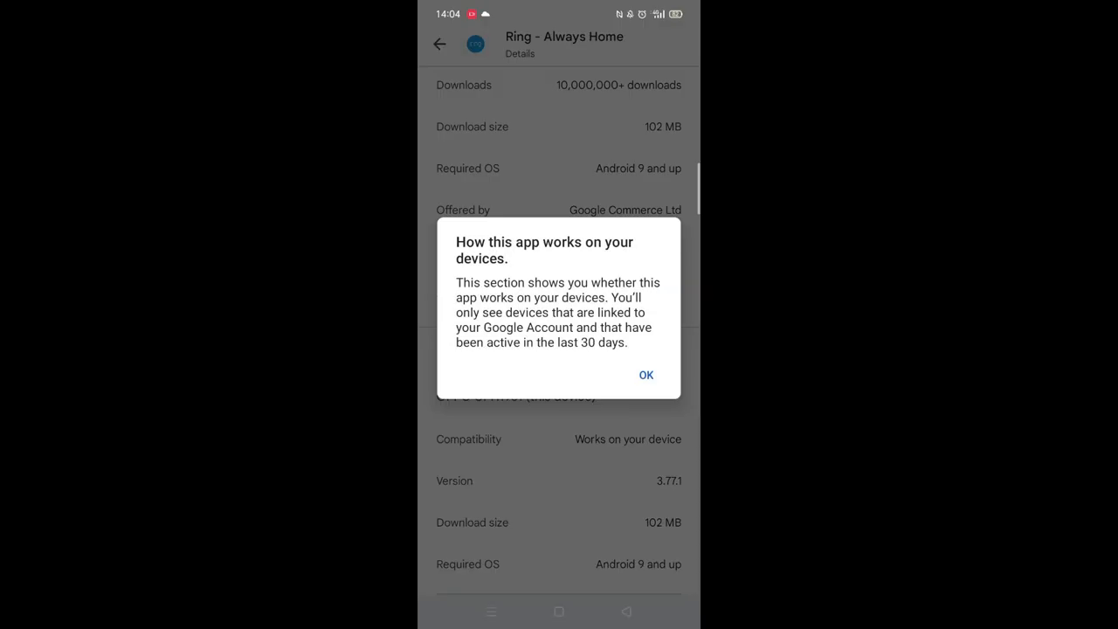
left_click(646, 374)
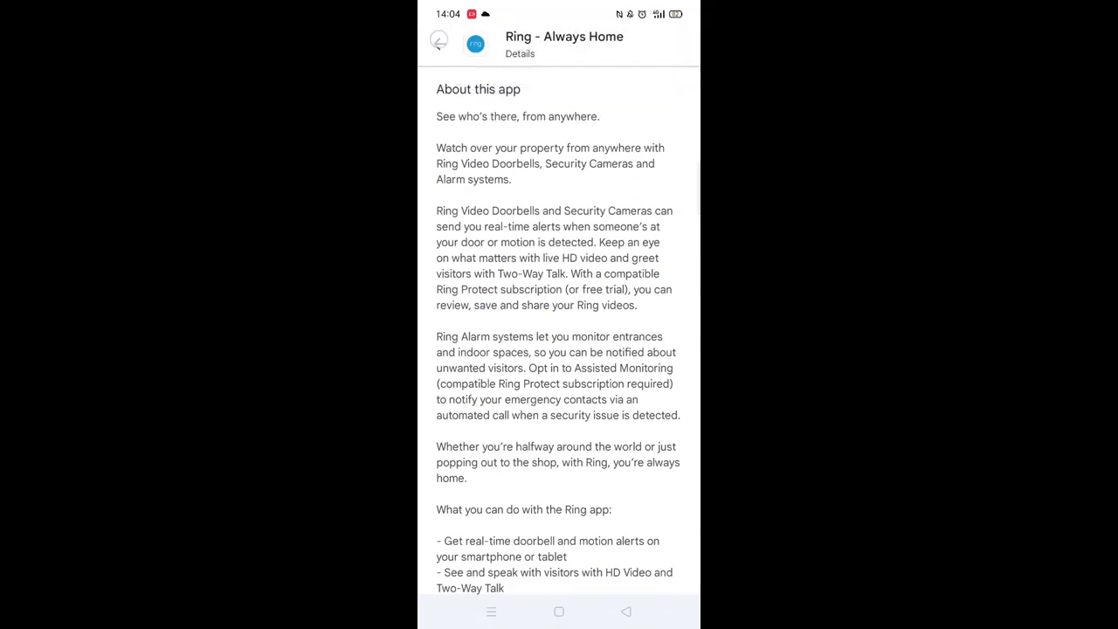
left_click(440, 44)
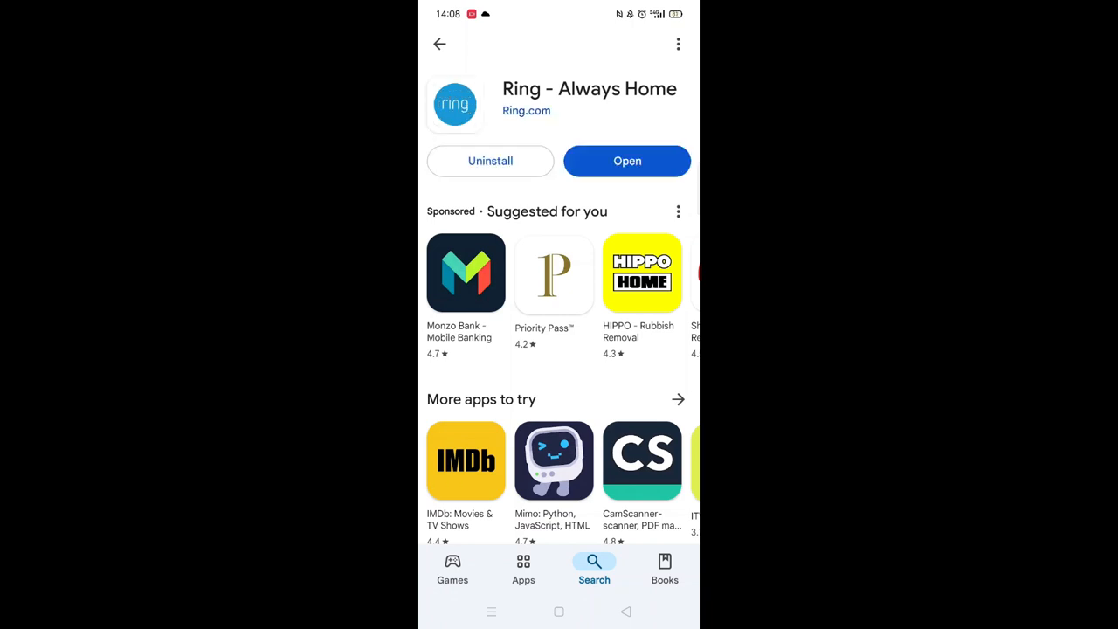
Launch the newly installed Ring - Always Home app to its blue splash screen.
left_click(628, 161)
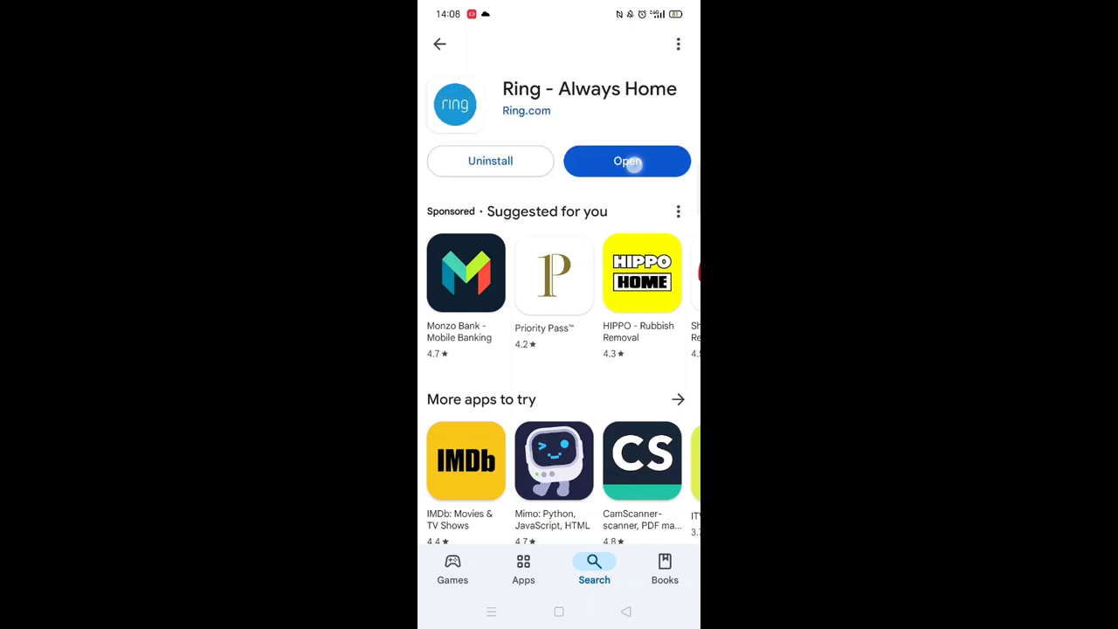
left_click(625, 161)
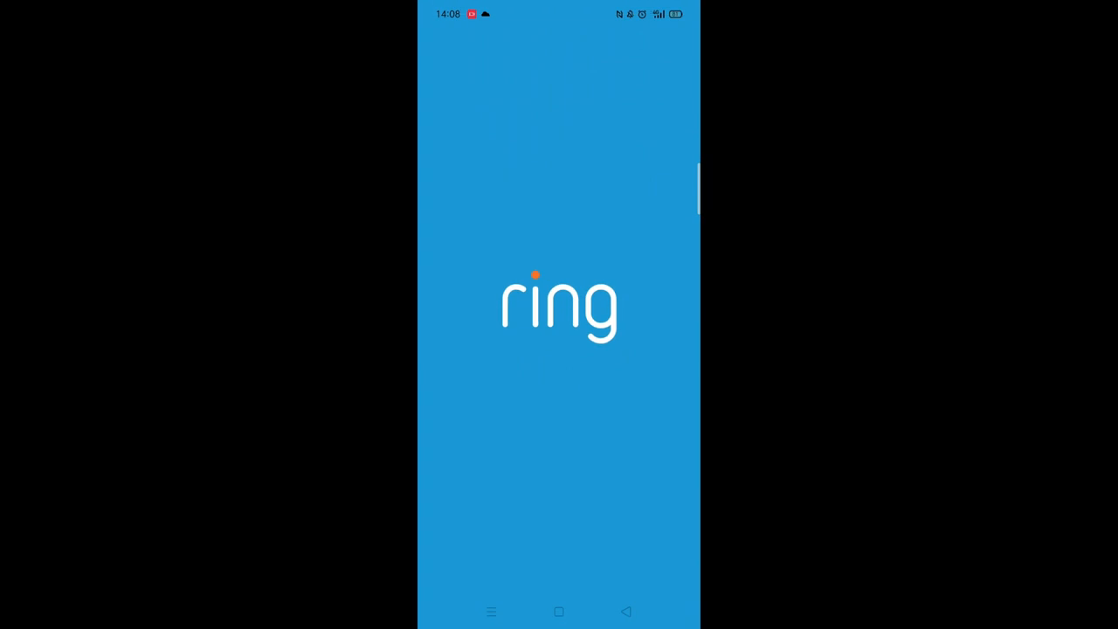